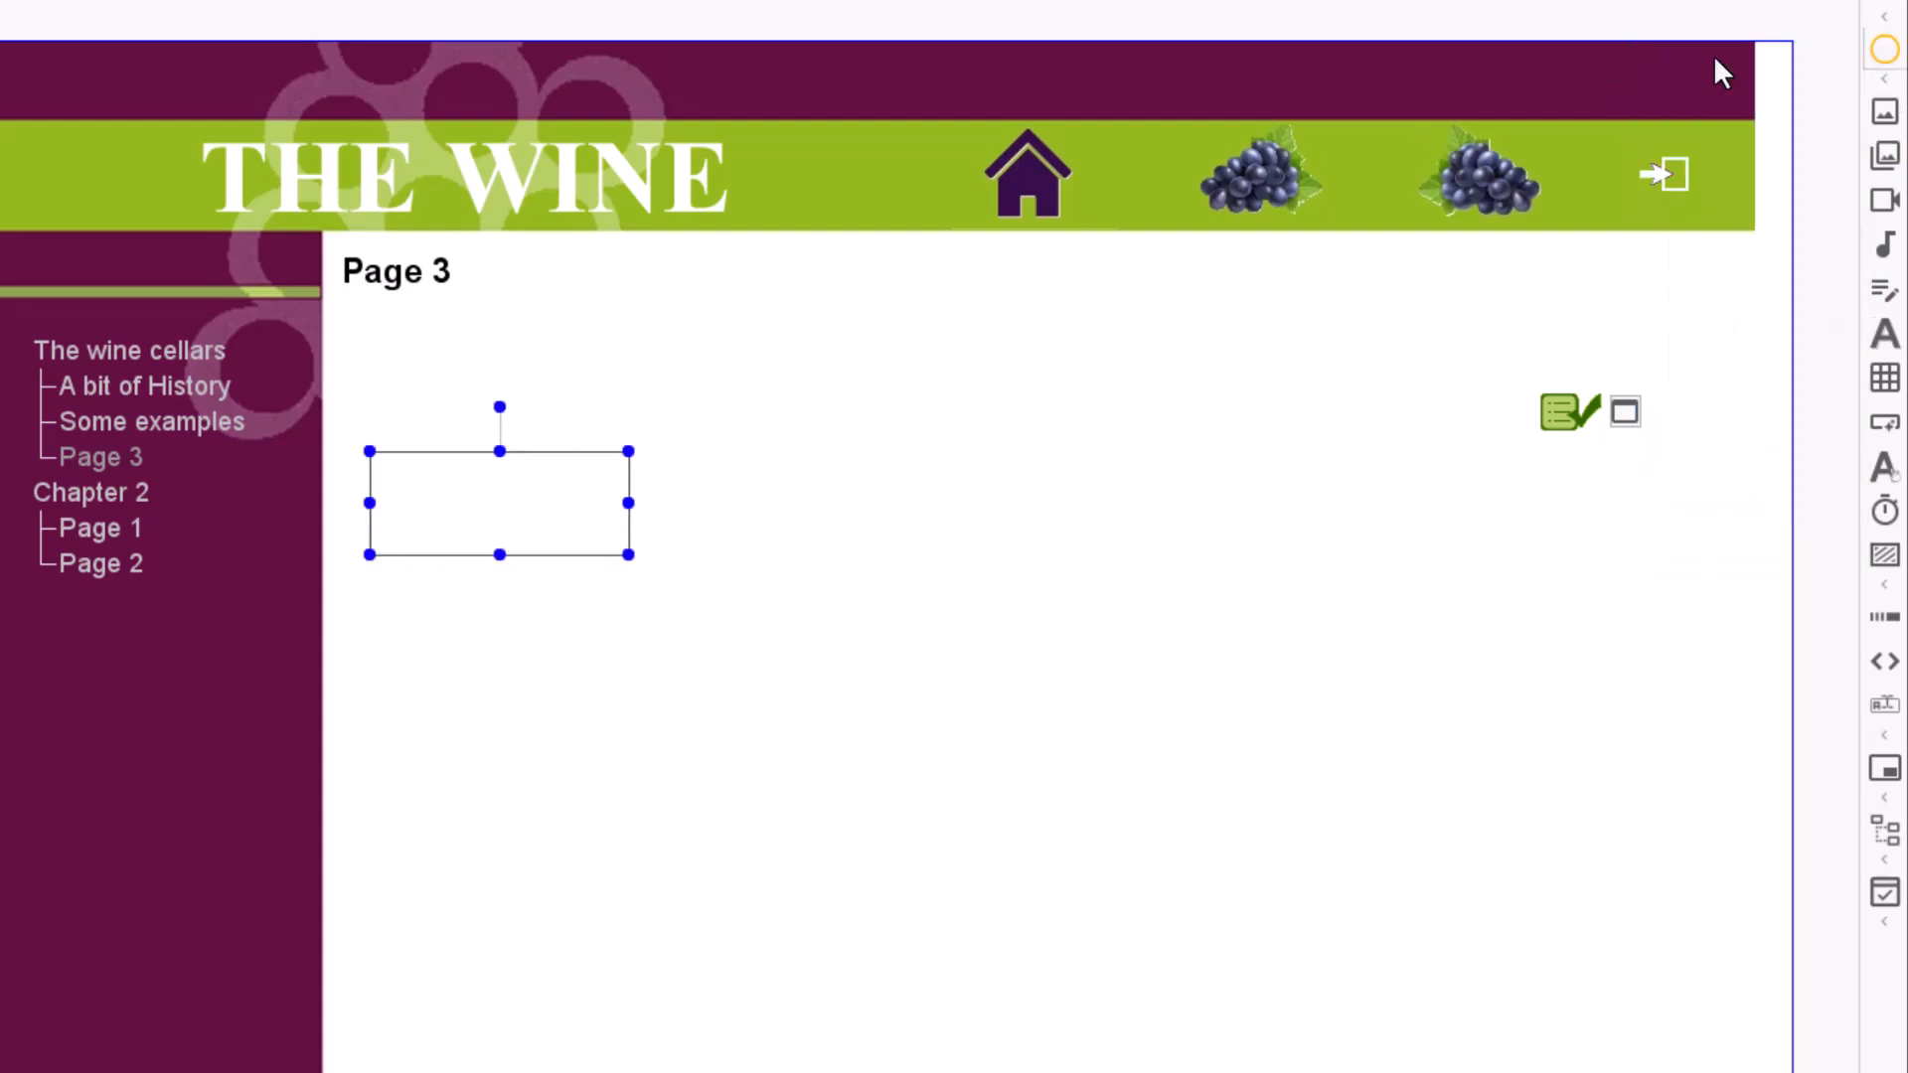
Draw the quad arrow shape to the right of the rectangle and oval on Page 3.
{"action": "left_click_drag", "start_coordinate": [828, 446], "coordinate": [1016, 585]}
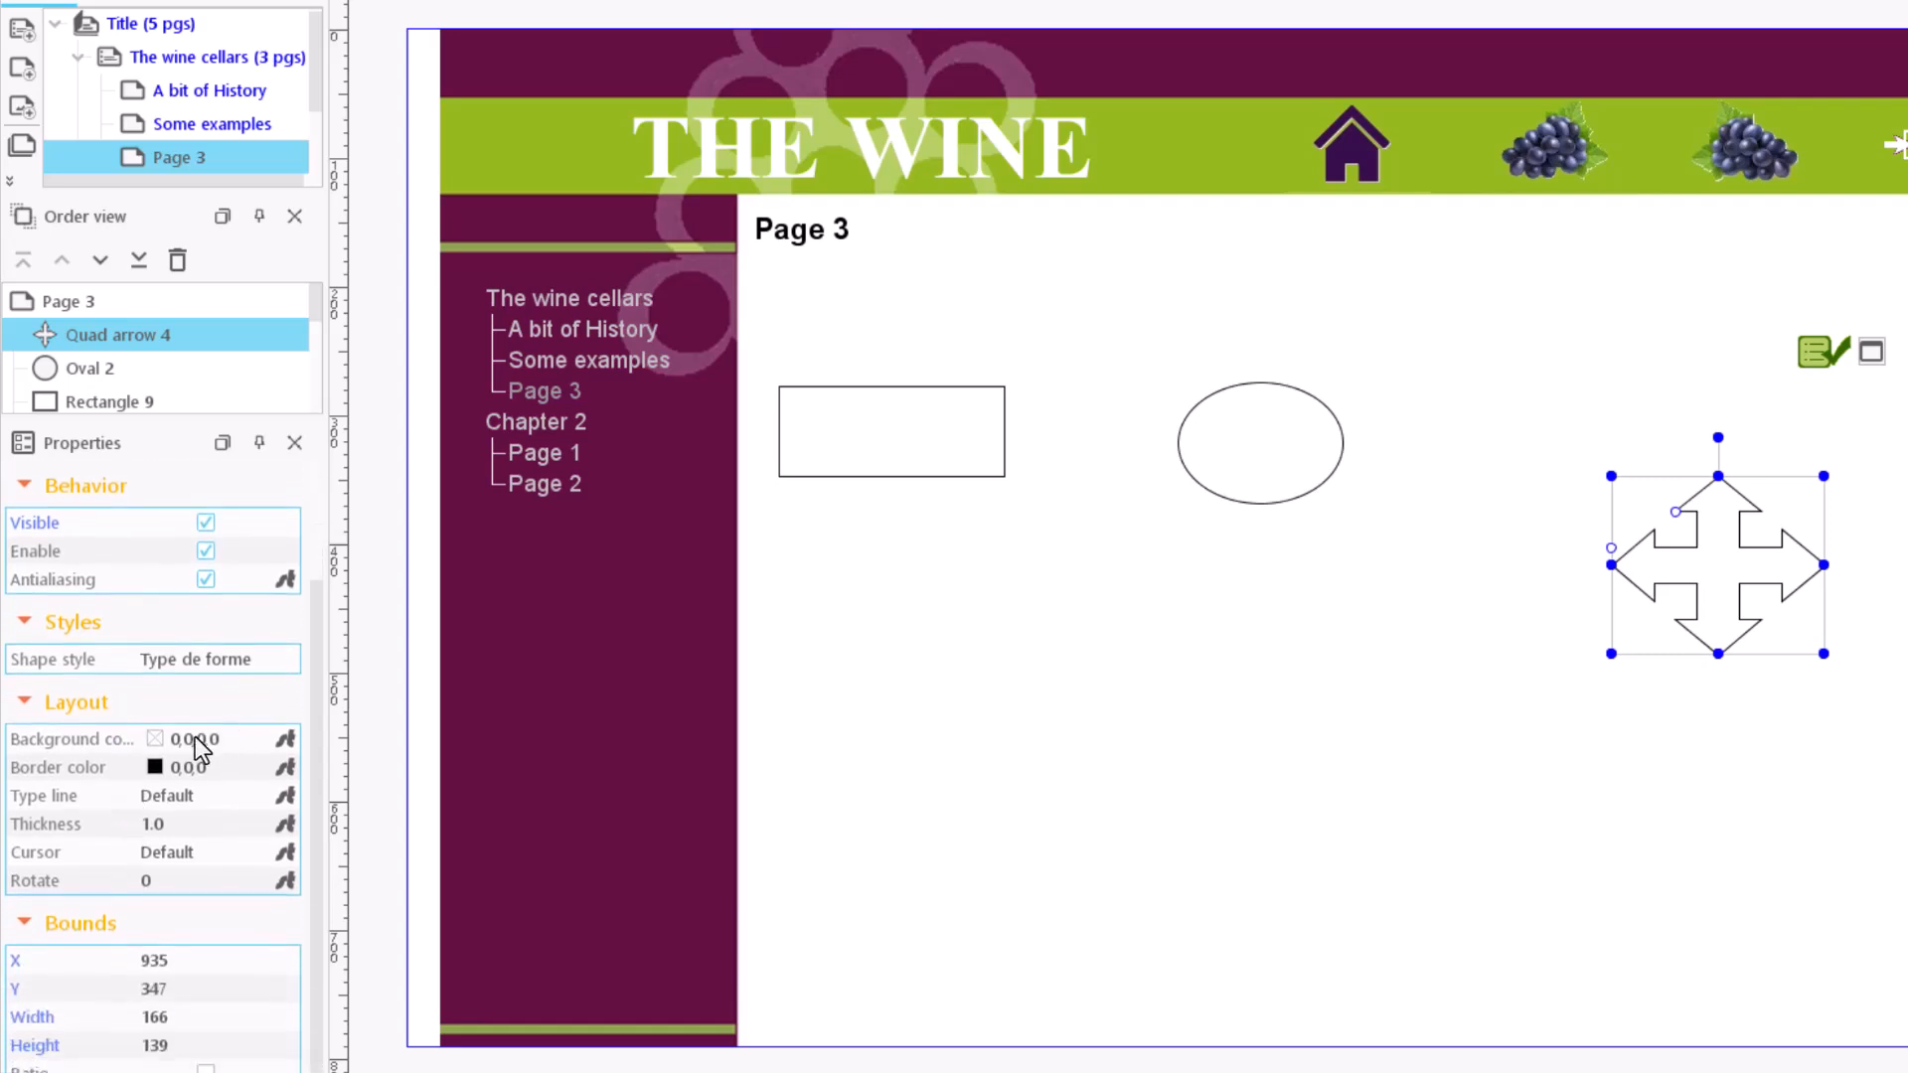
Give the quad arrow a red fill and dashed border, and turn off antialiasing.
{"action": "left_click", "coordinate": [188, 738]}
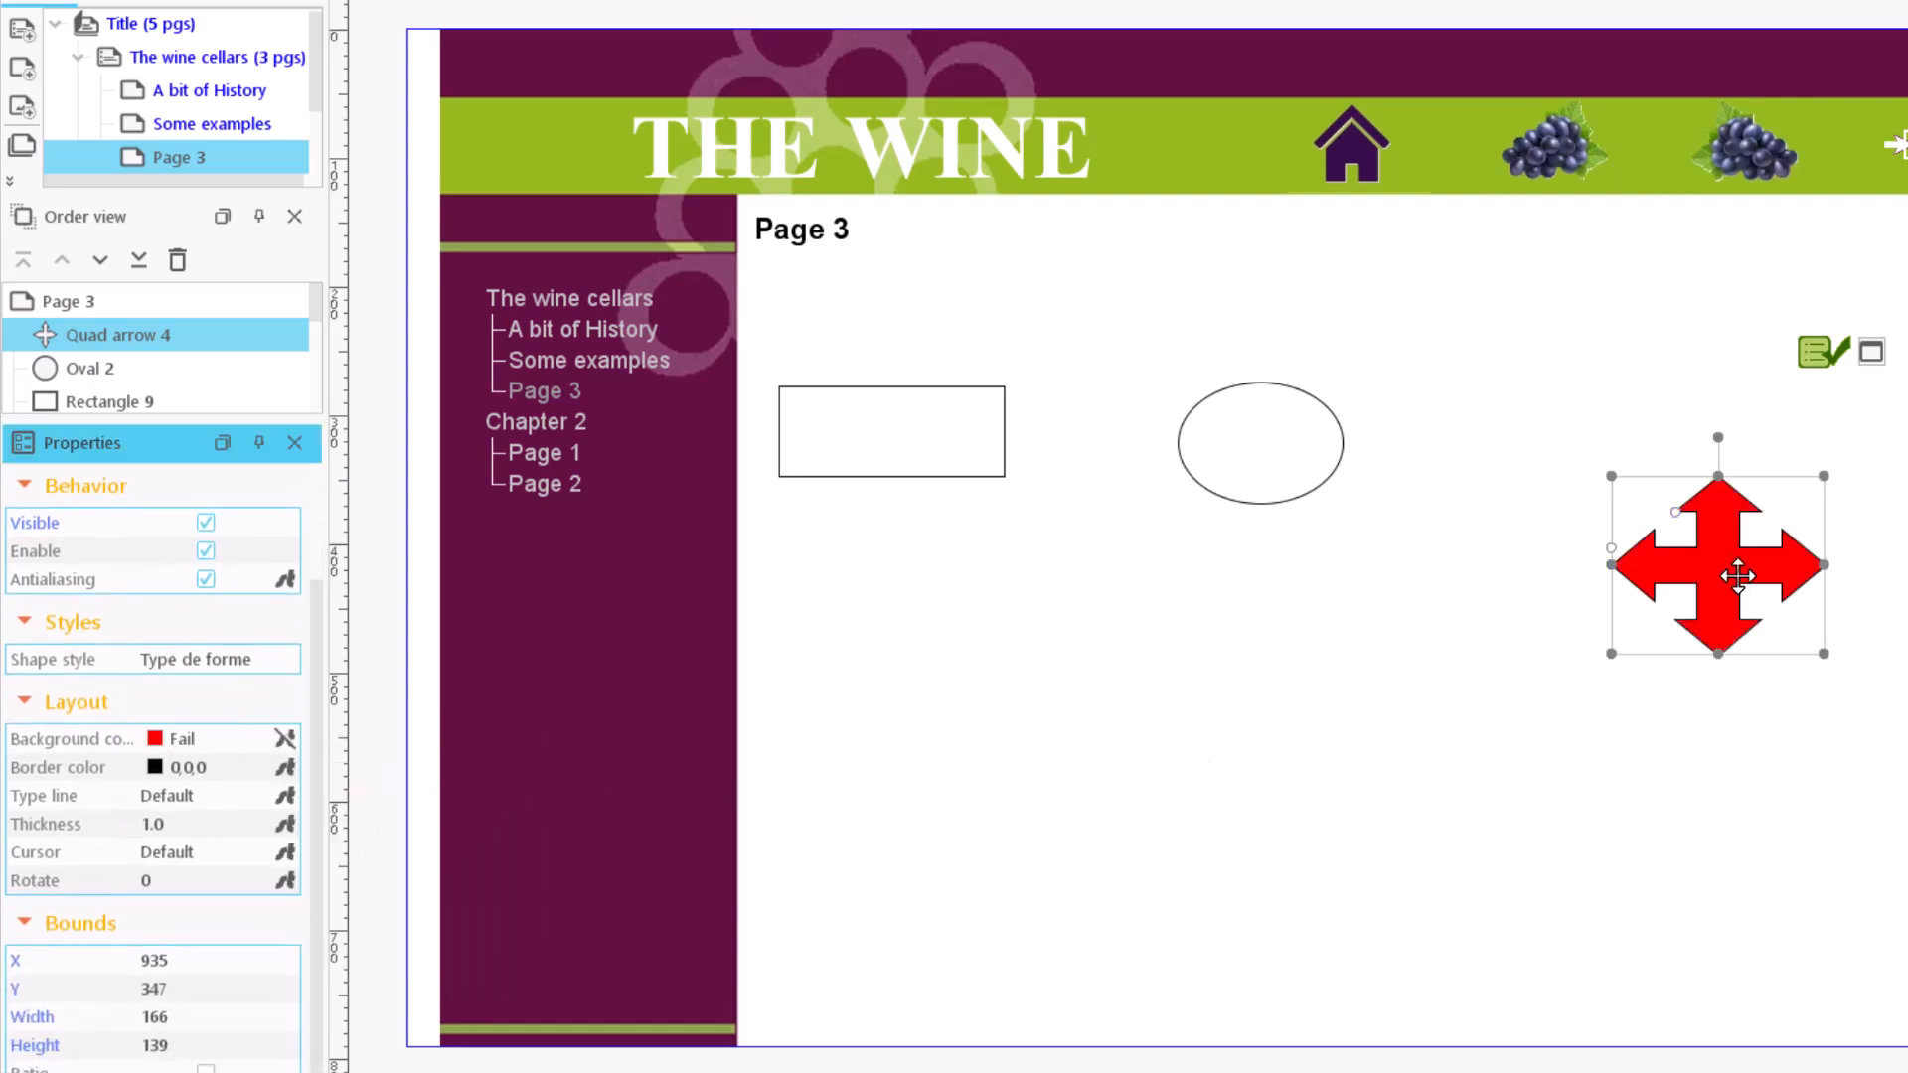
{"action": "left_click", "coordinate": [189, 766]}
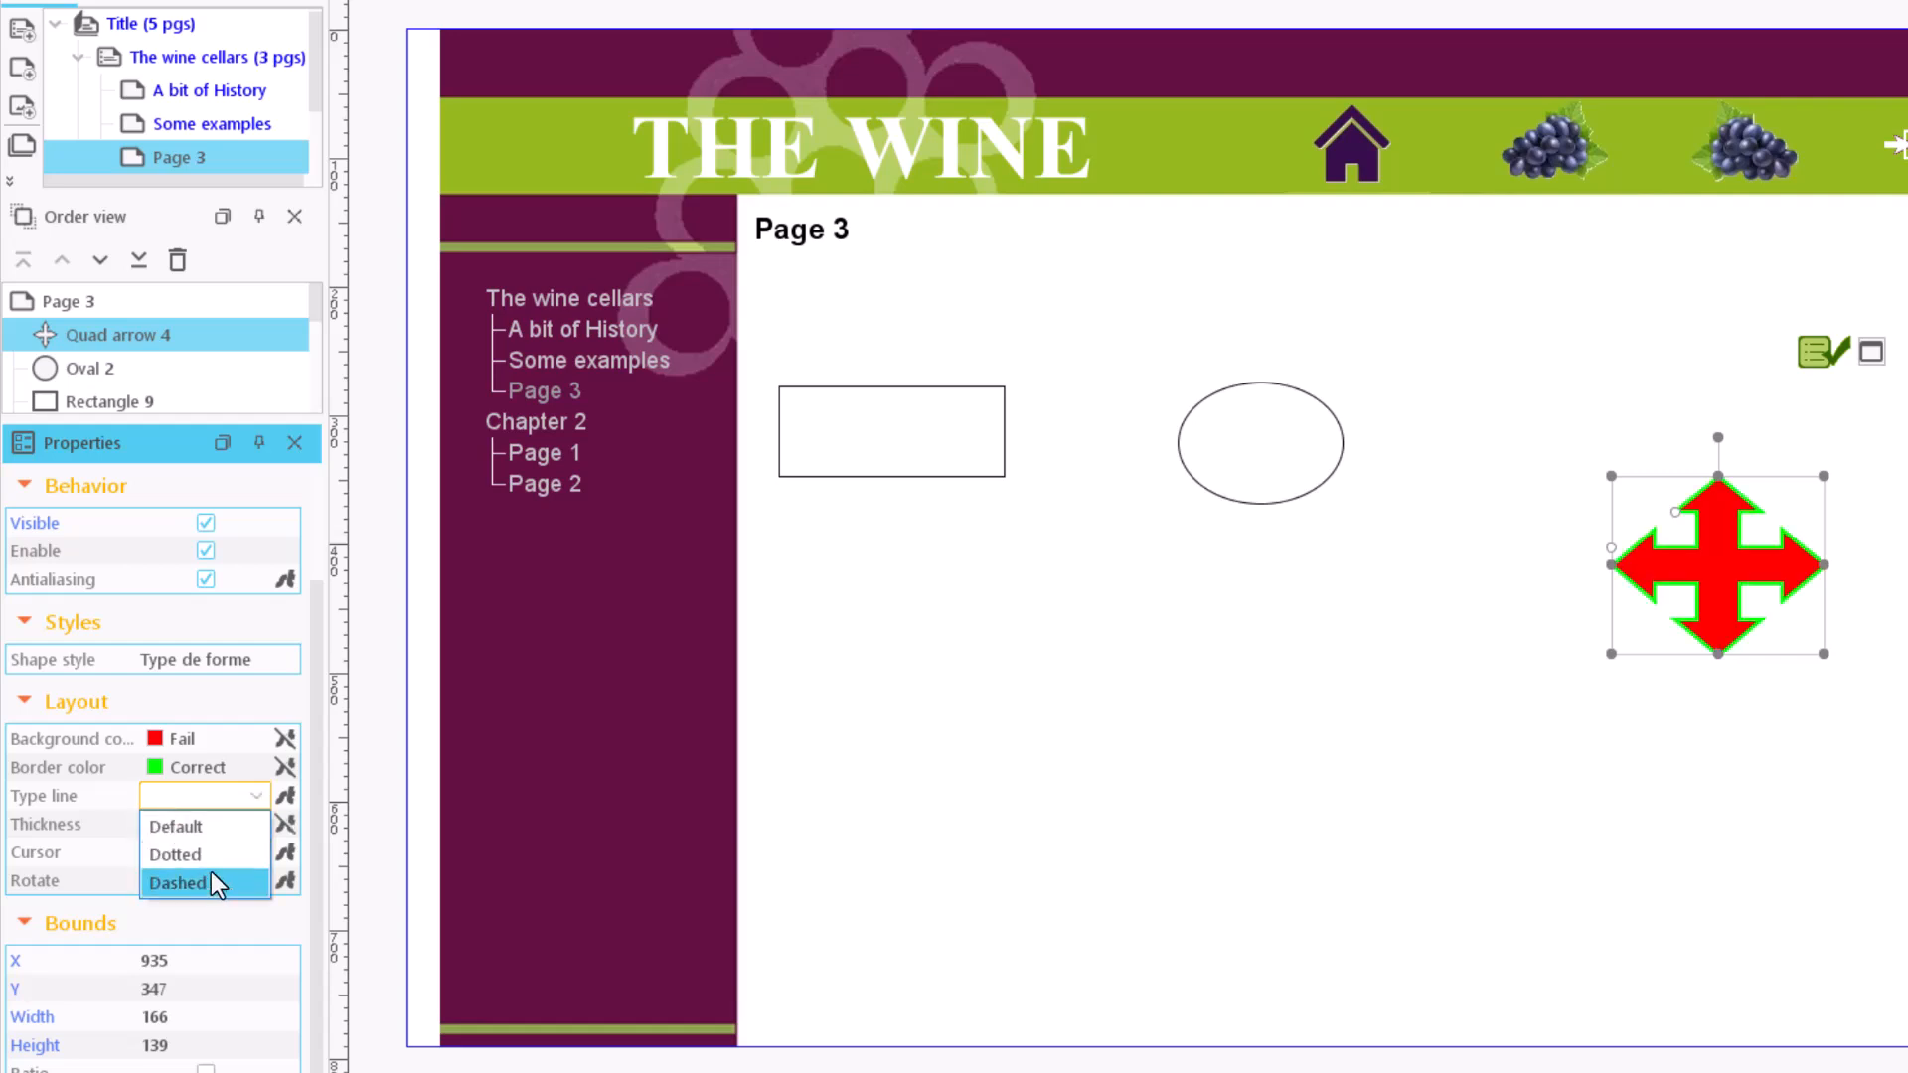
{"action": "left_click", "coordinate": [178, 883]}
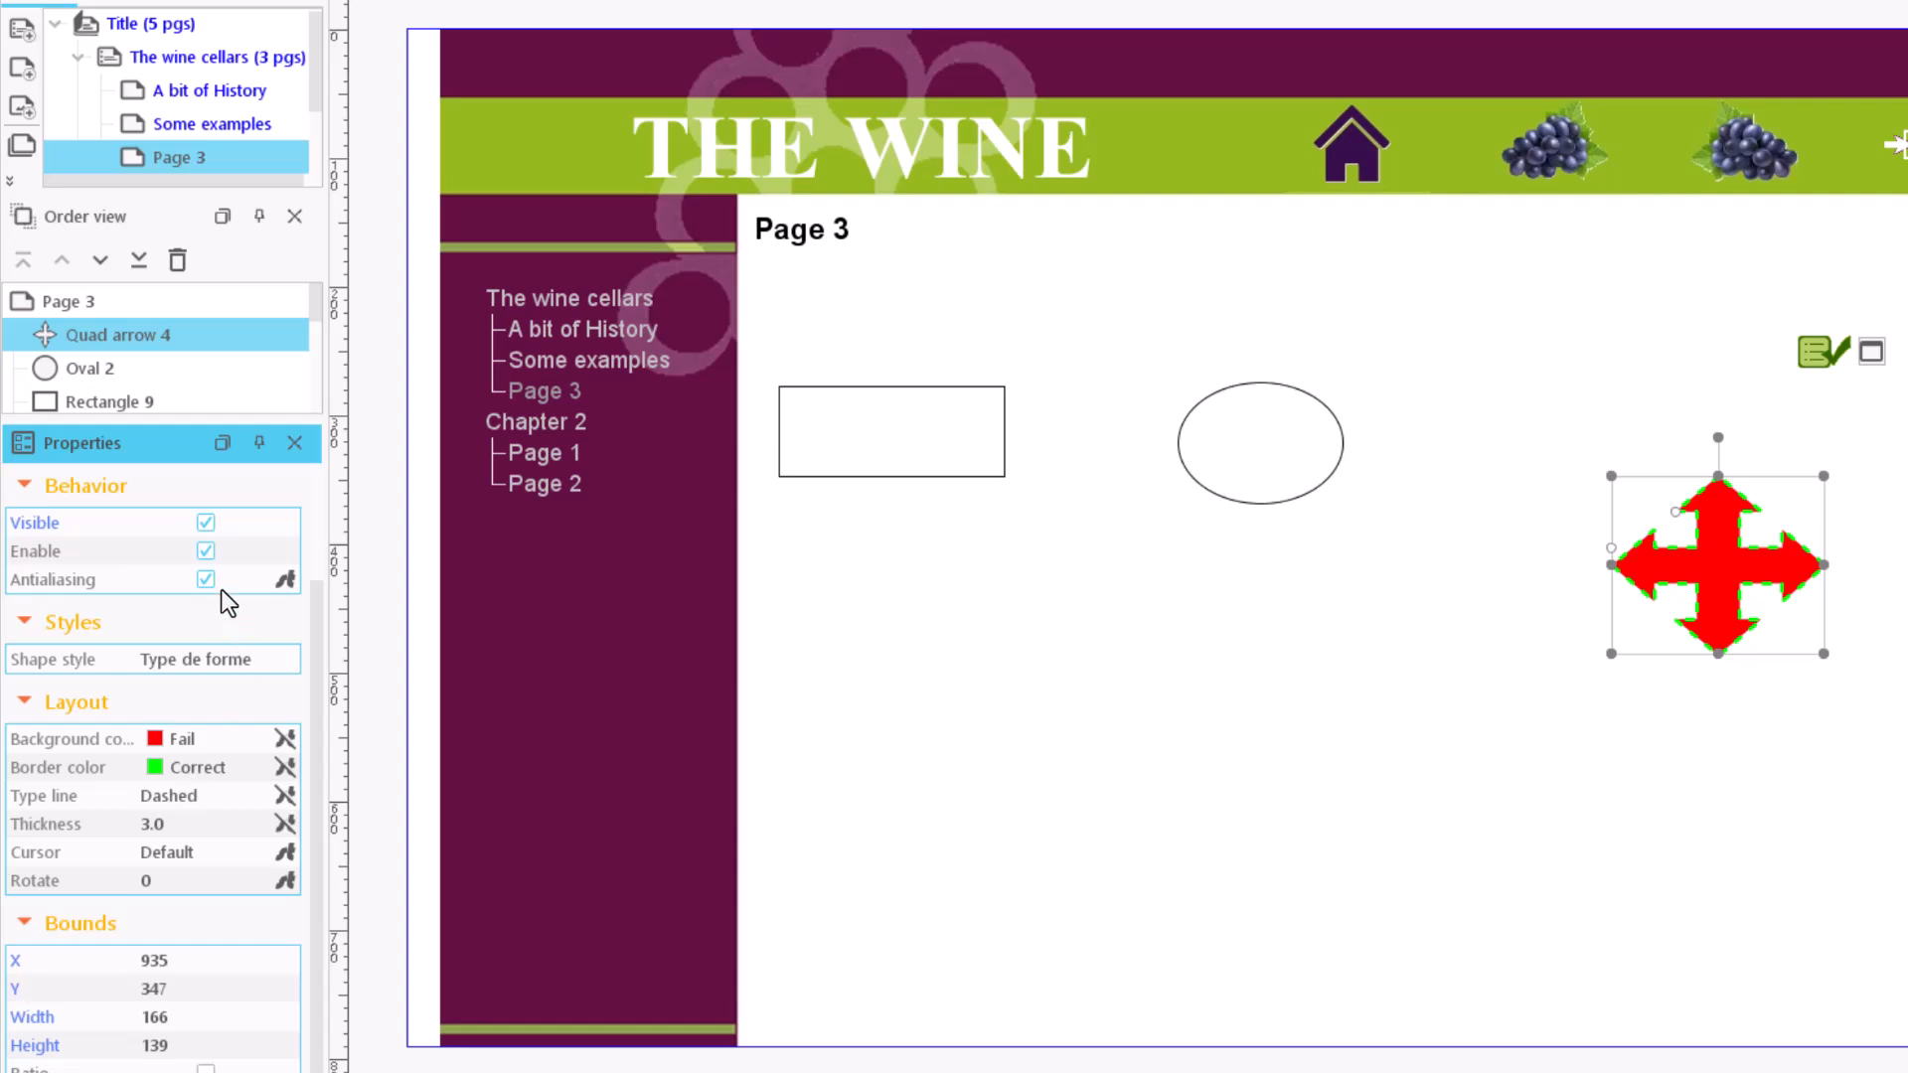
{"action": "left_click", "coordinate": [206, 579]}
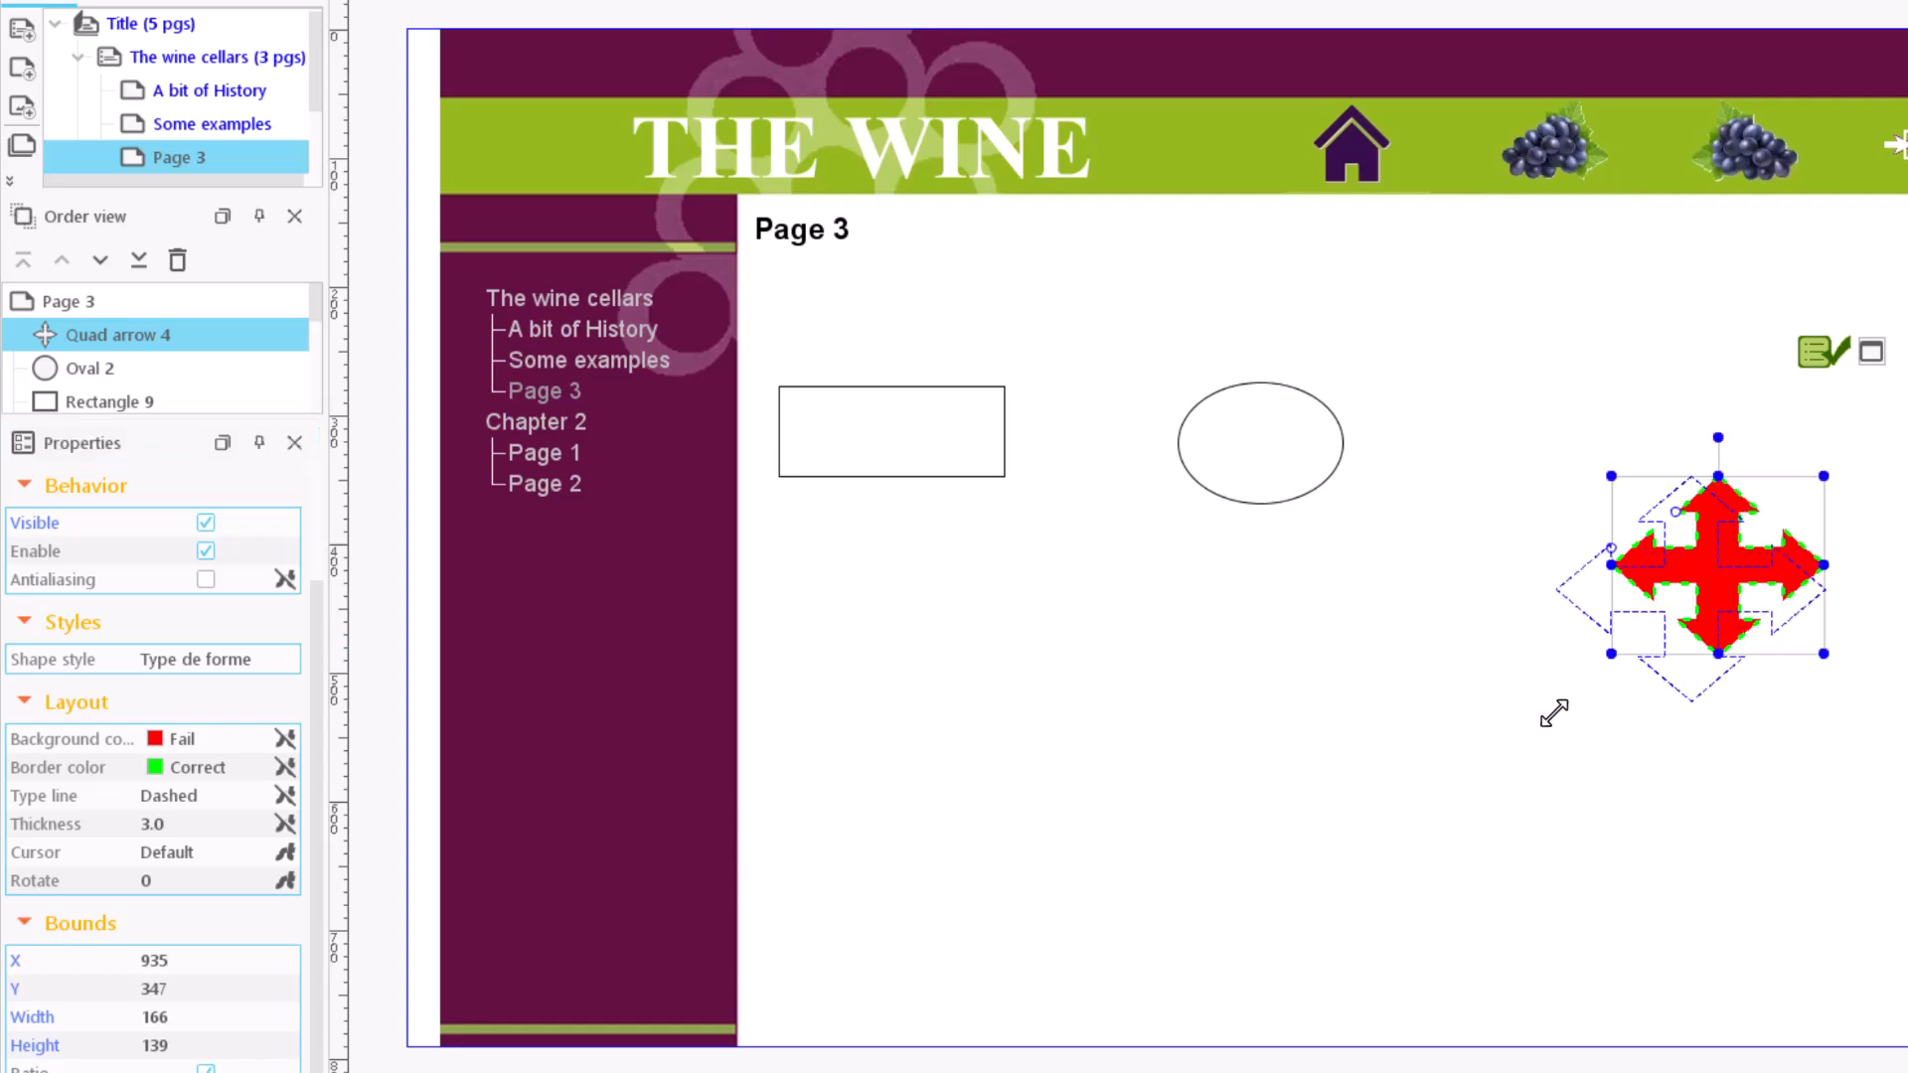
Resize the quad arrow to 333 × 53 and start editing its X position.
{"action": "left_click_drag", "start_coordinate": [1822, 652], "coordinate": [1822, 718]}
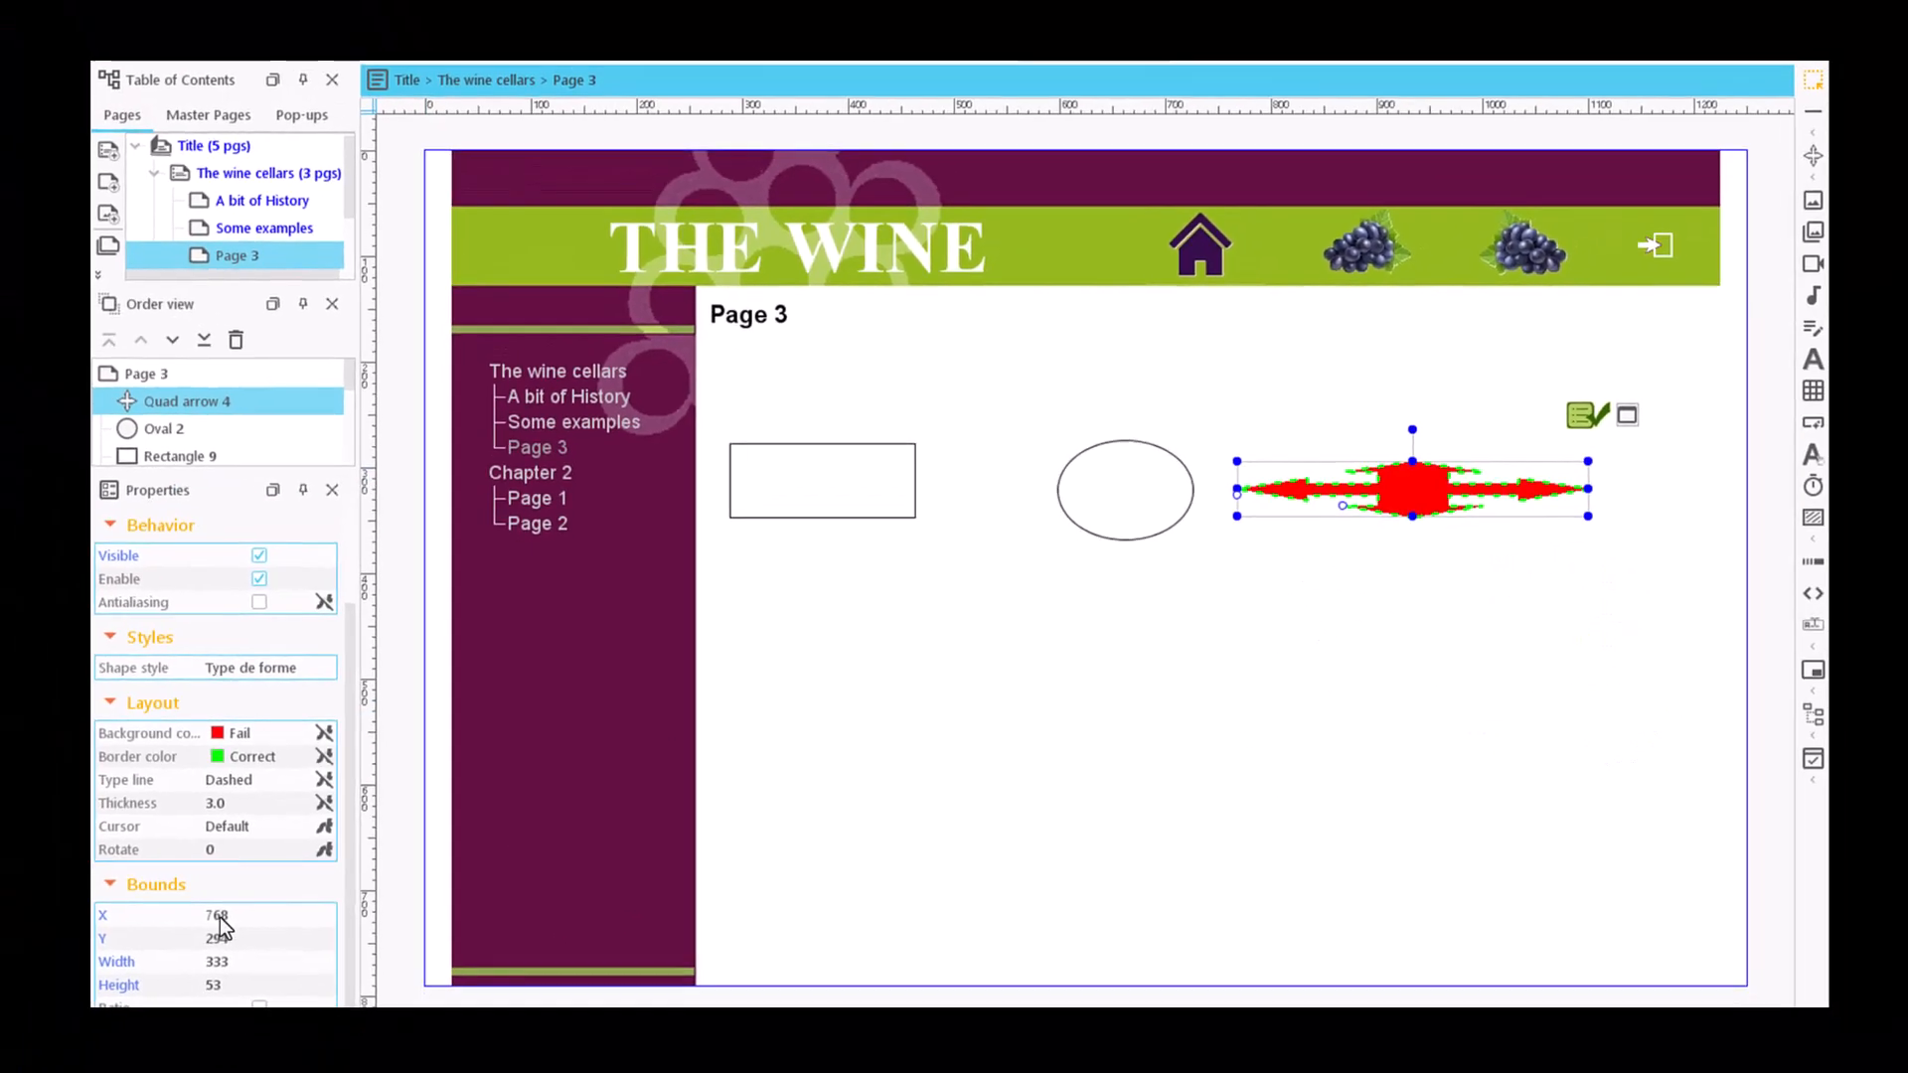
{"action": "left_click", "coordinate": [219, 914]}
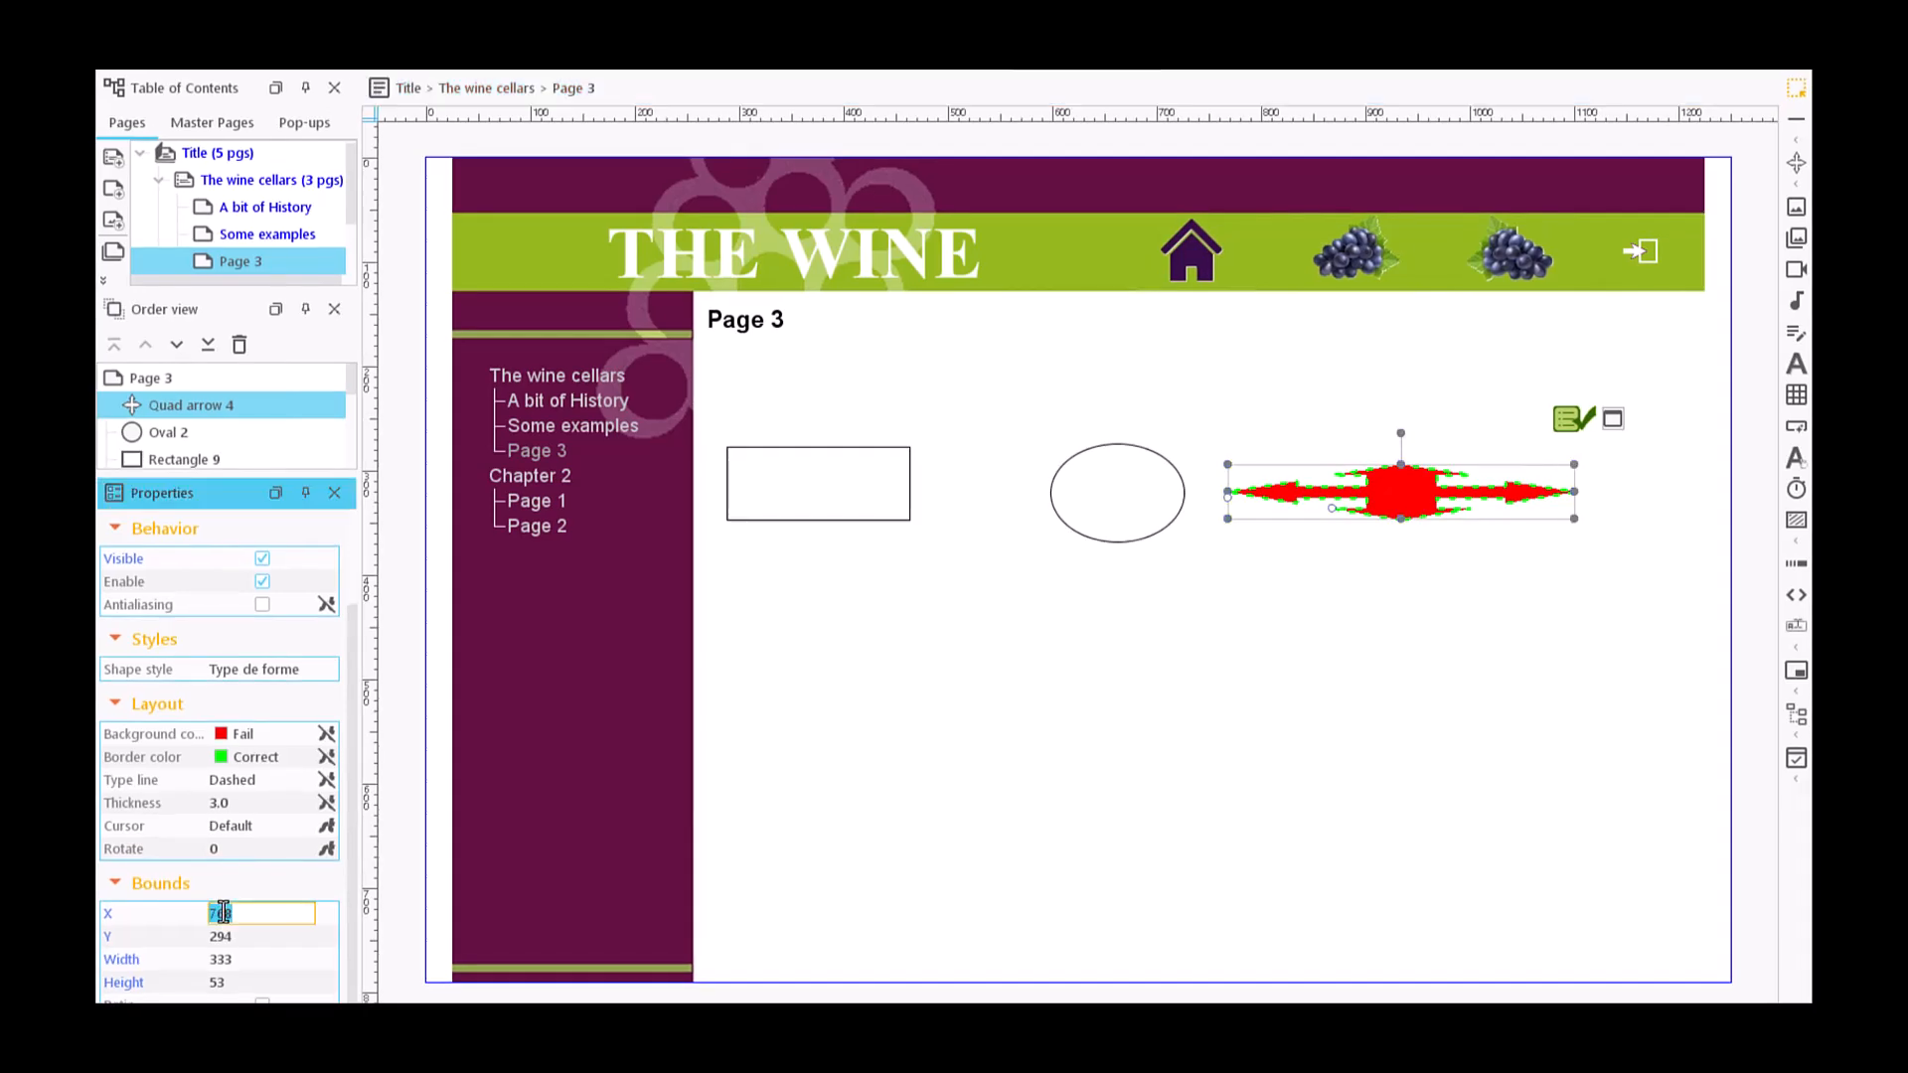